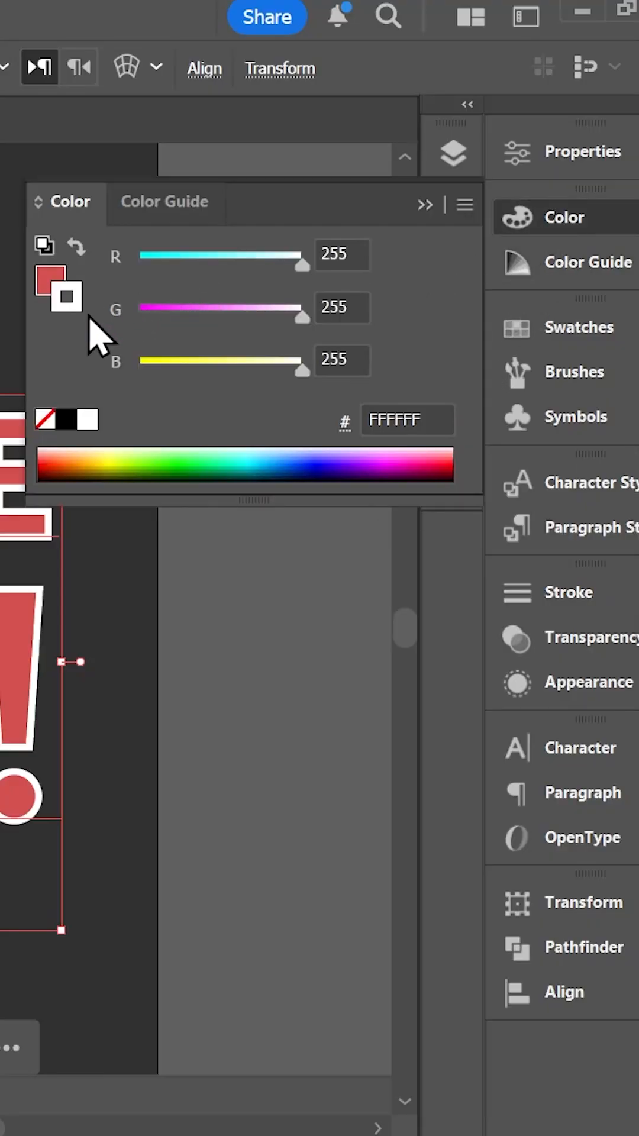
Set the red text's stroke to None so the white outline disappears.
{"action": "left_click", "coordinate": [50, 279]}
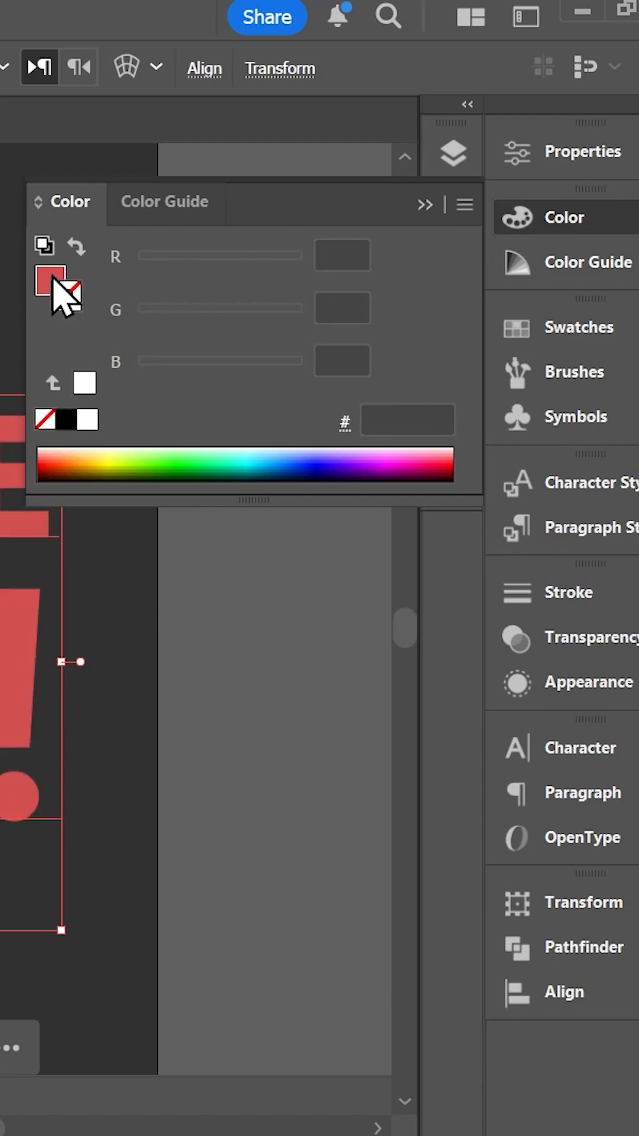
{"action": "left_click", "coordinate": [49, 277]}
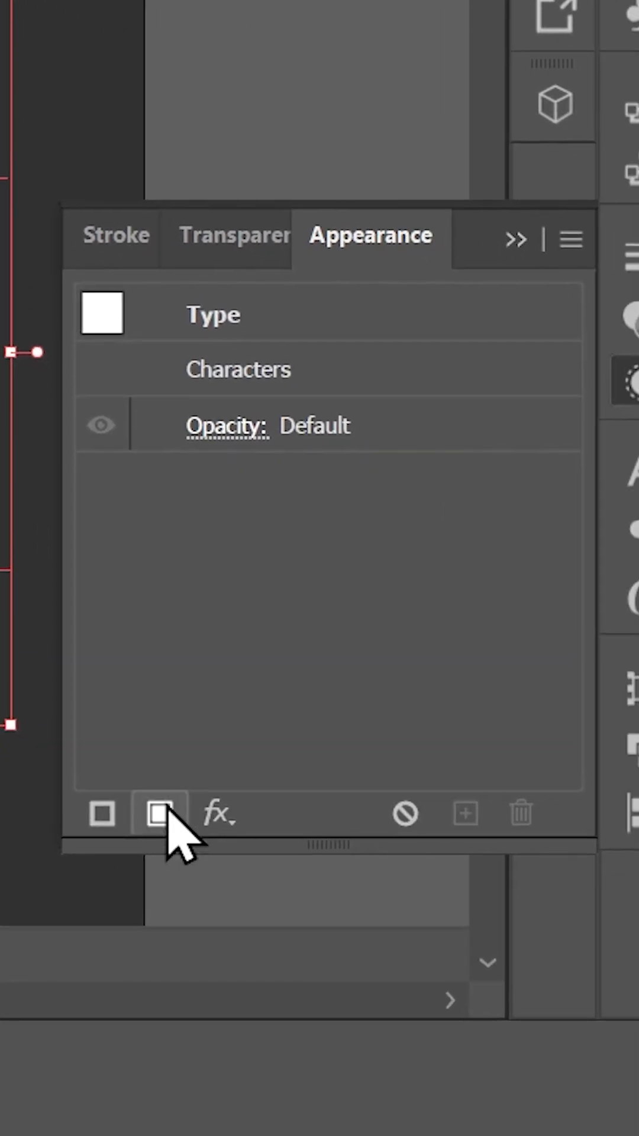
Add a new red fill and white 1 pt stroke in the Appearance panel.
{"action": "left_click", "coordinate": [159, 811]}
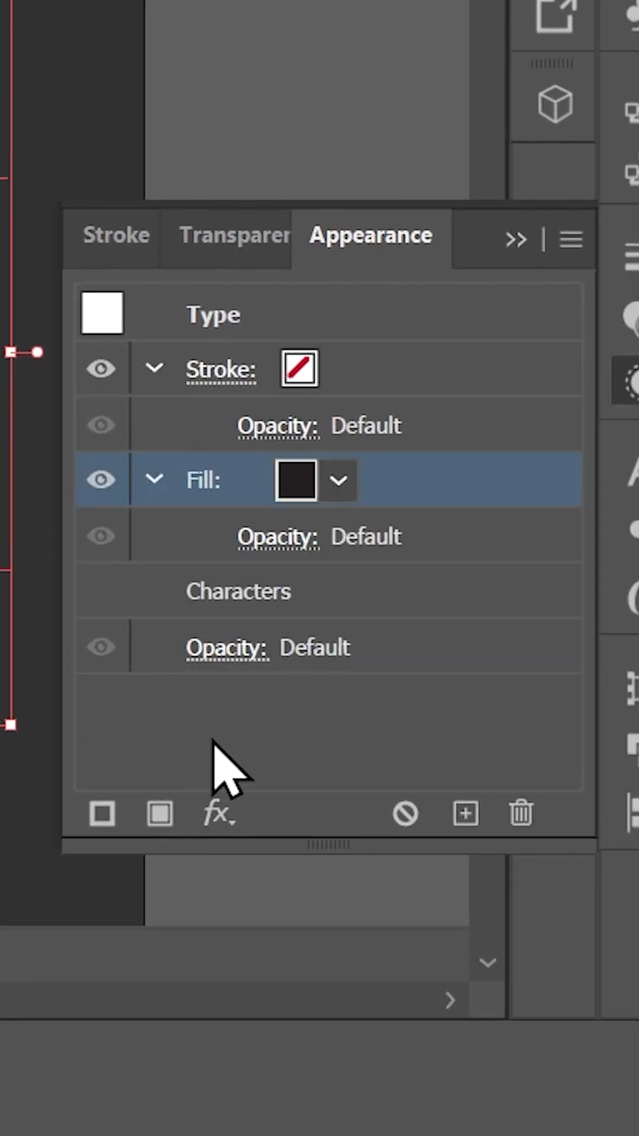
{"action": "mouse_move", "coordinate": [338, 492]}
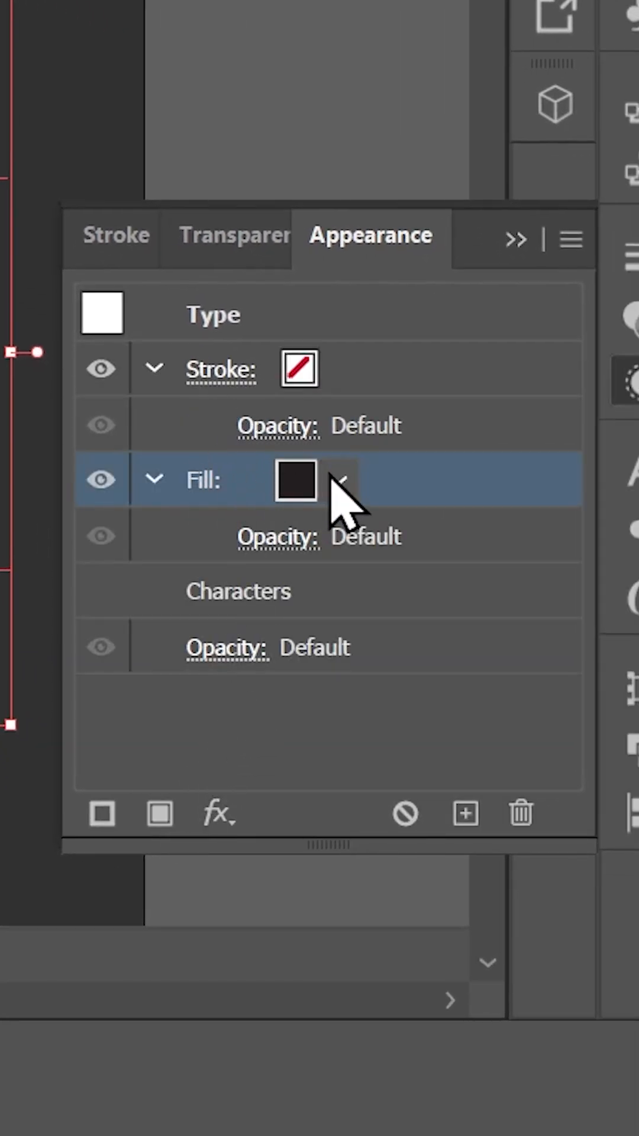
{"action": "left_click", "coordinate": [295, 479]}
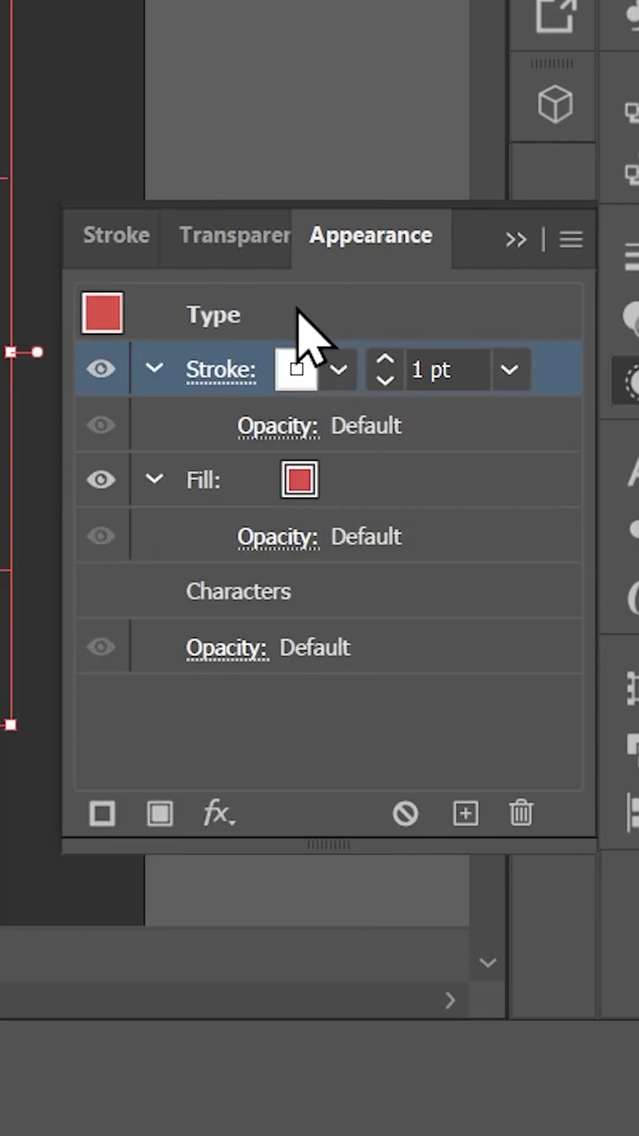
{"action": "mouse_move", "coordinate": [392, 376]}
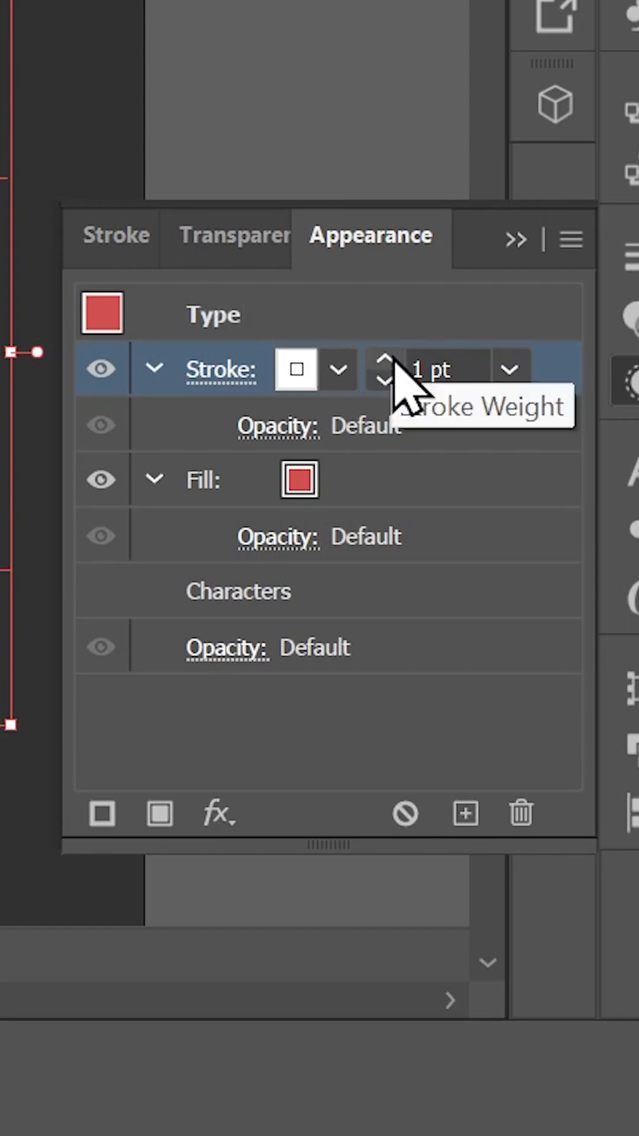
{"action": "left_click", "coordinate": [446, 370]}
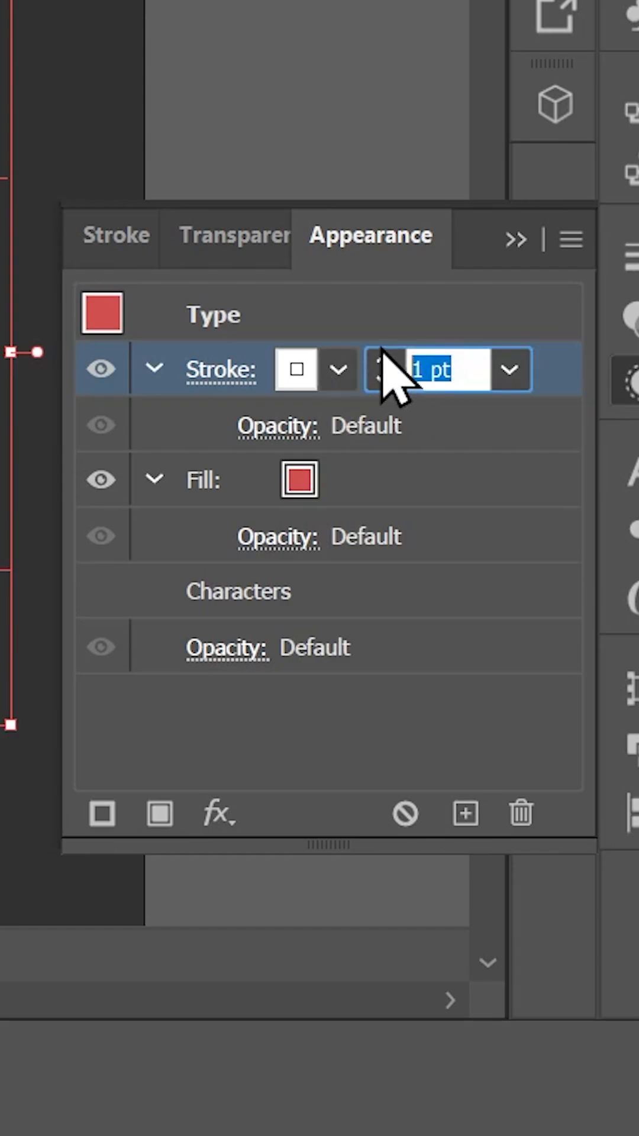